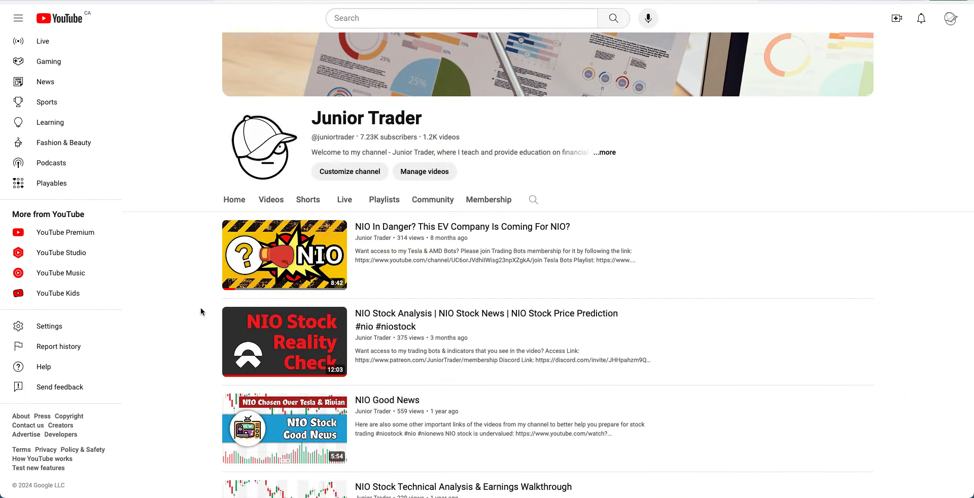
mouse_move(690, 250)
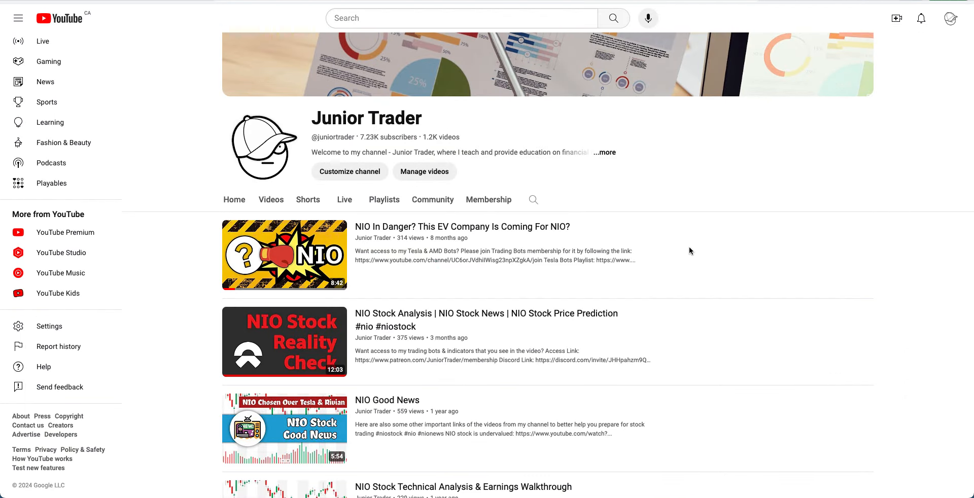
mouse_move(436, 240)
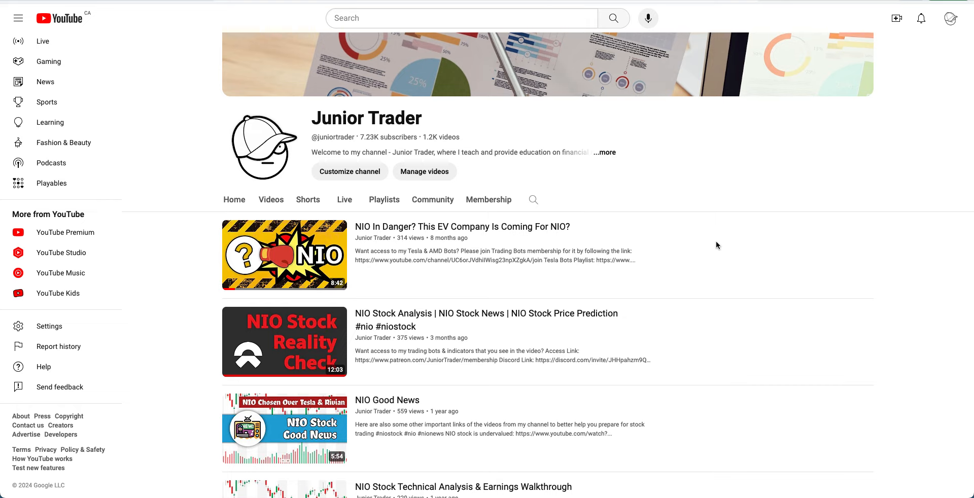
mouse_move(720, 247)
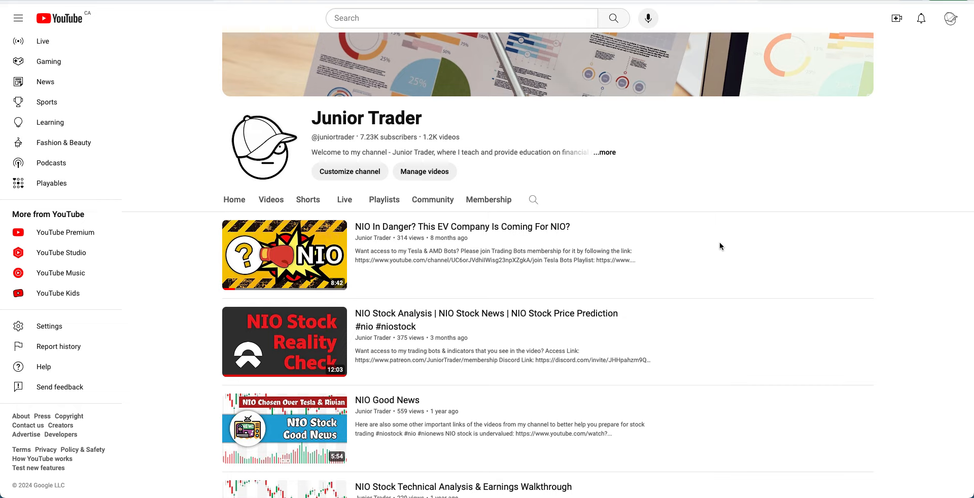
mouse_move(685, 252)
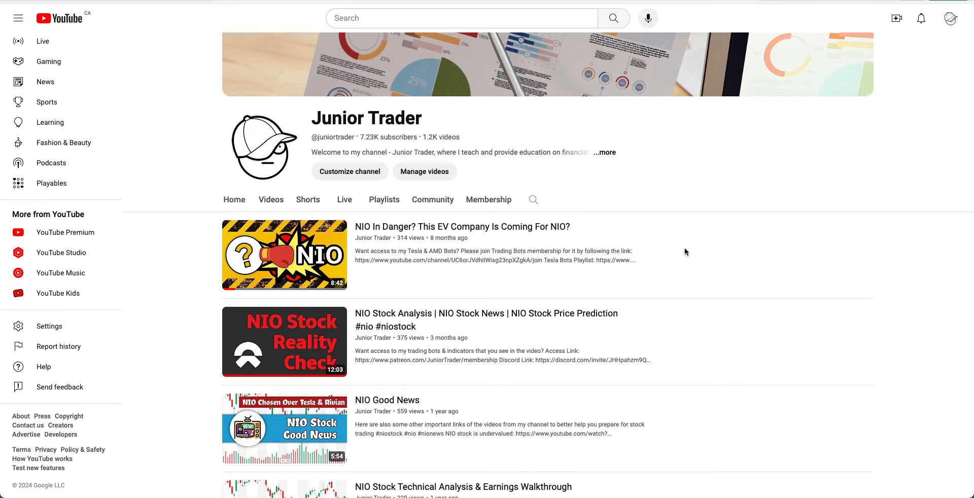
mouse_move(683, 250)
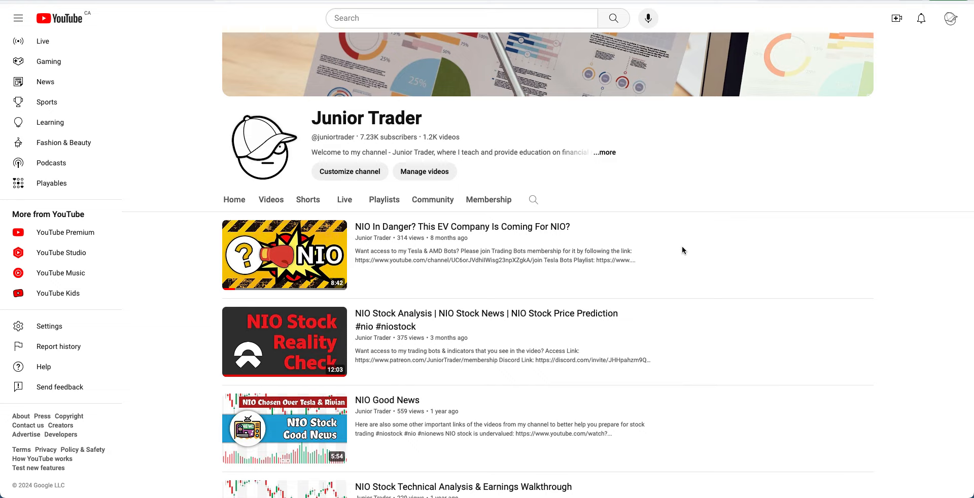
mouse_move(185, 143)
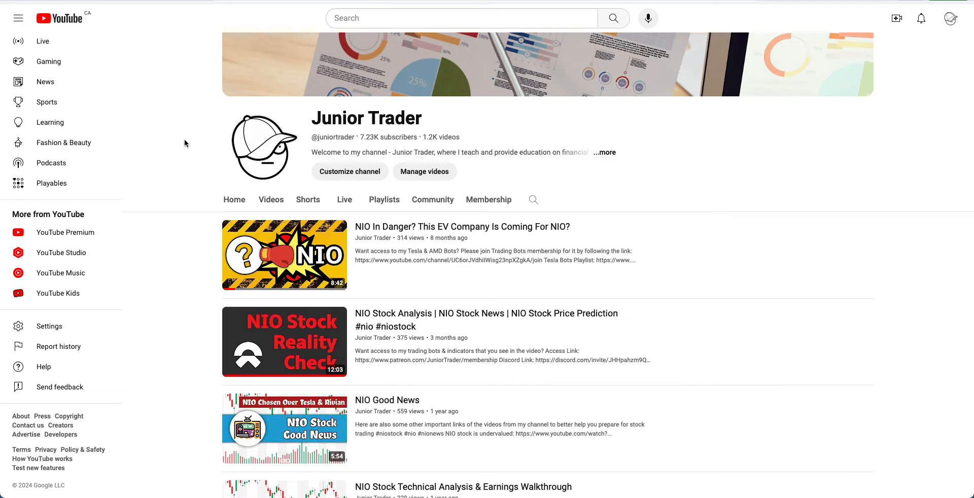
mouse_move(178, 123)
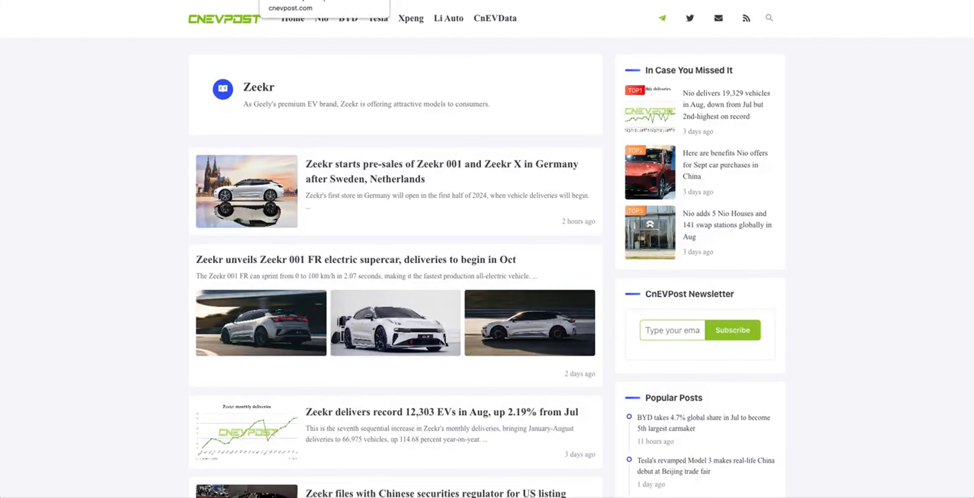
- Scroll through CnEVPost's Zeekr article list, then back up toward the top
scroll("down", 3)
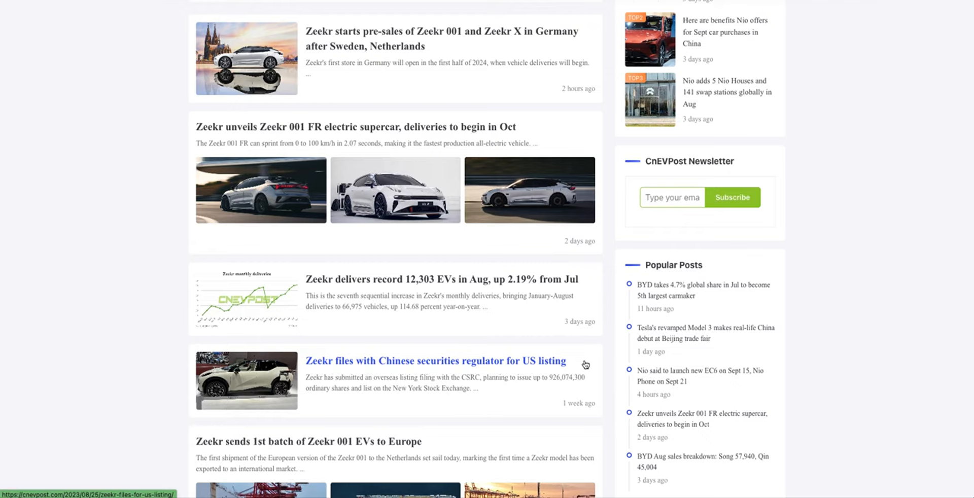
mouse_move(558, 363)
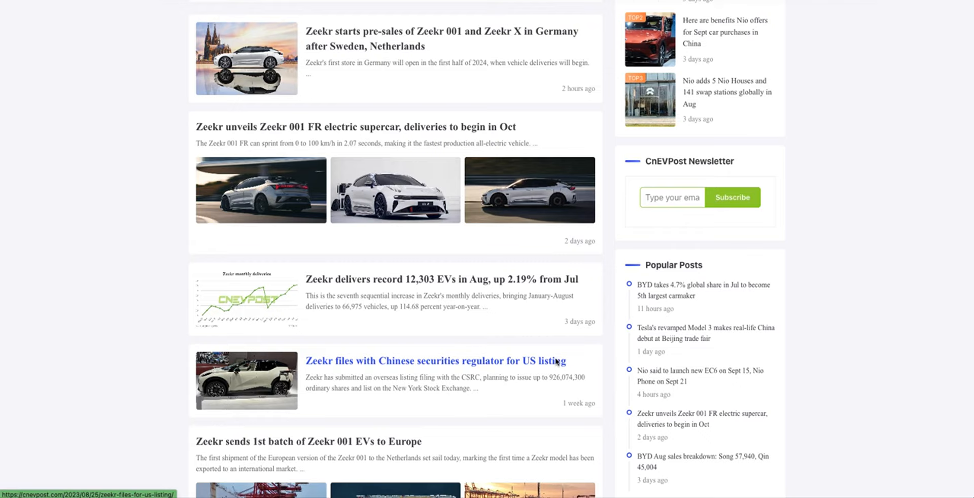
mouse_move(551, 367)
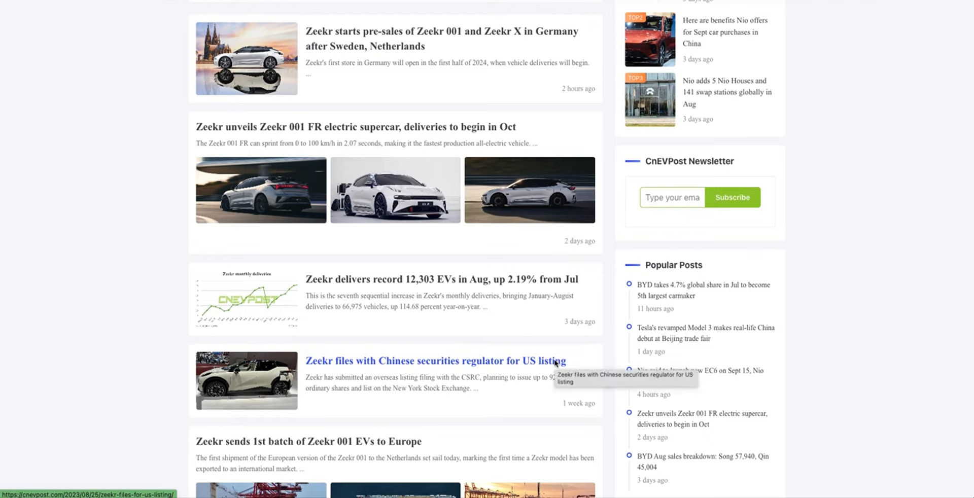
mouse_move(558, 366)
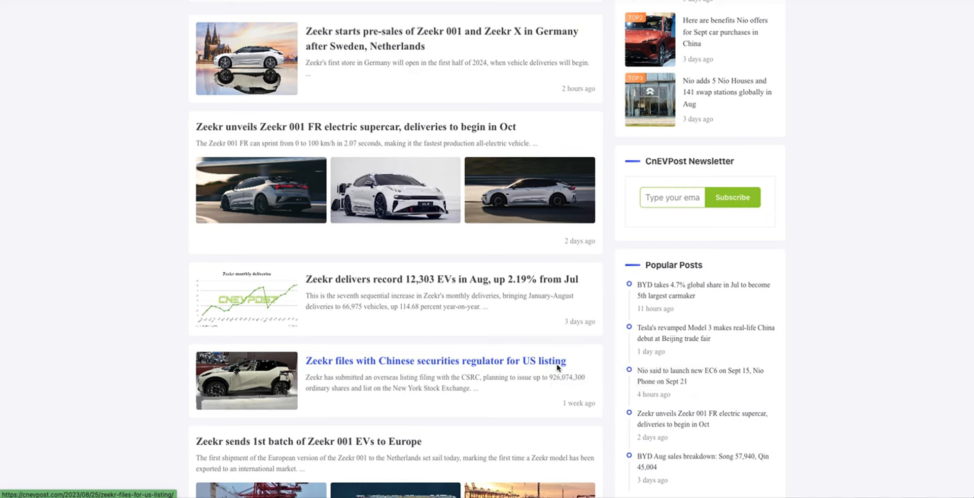
scroll("down", 3)
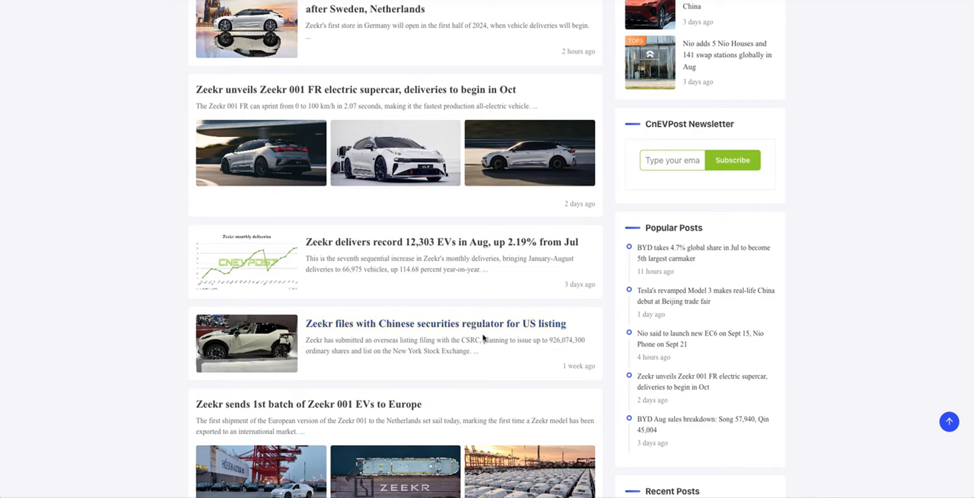
scroll("up", 3)
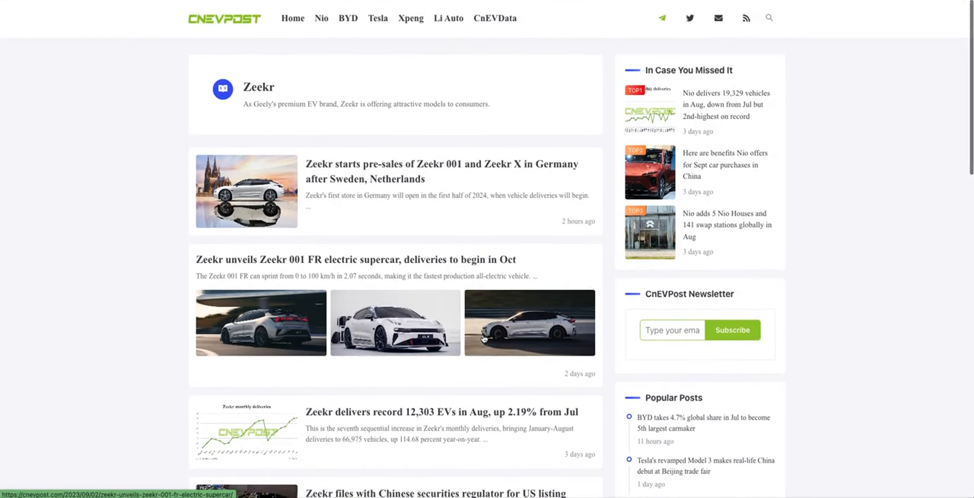
mouse_move(594, 62)
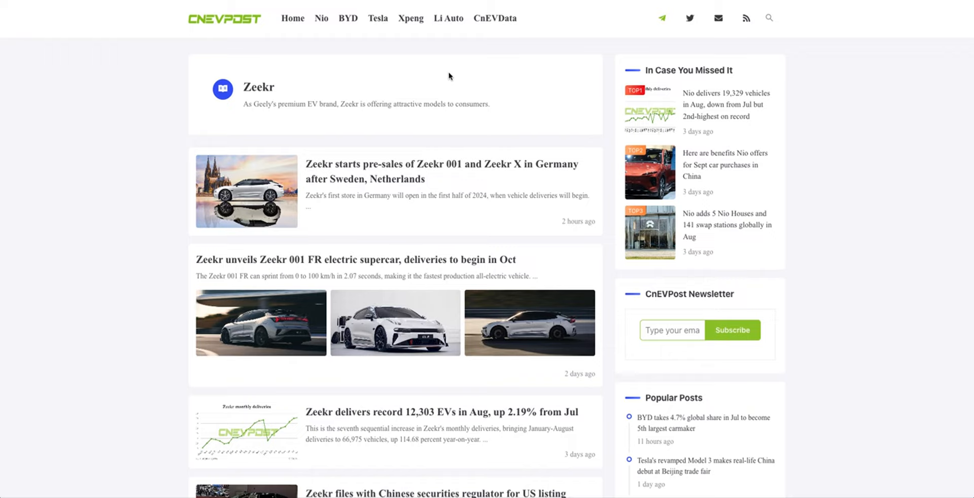
mouse_move(390, 165)
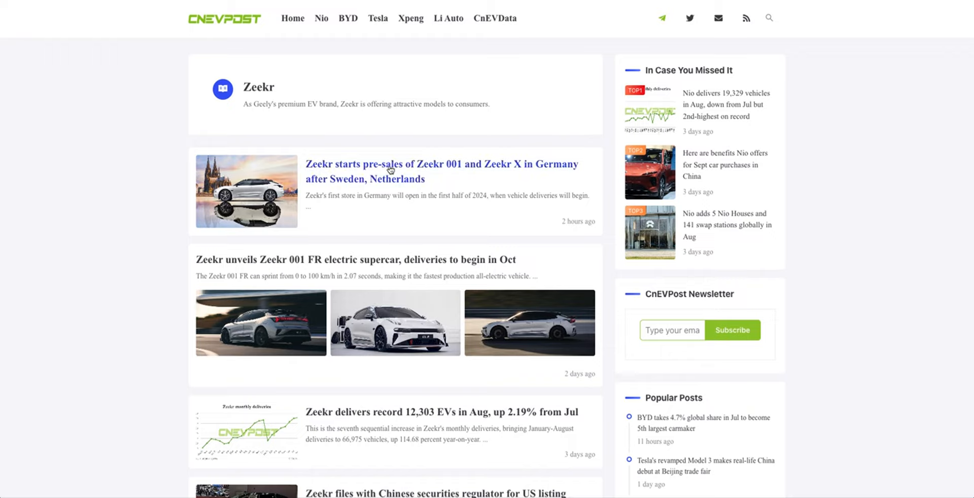
mouse_move(474, 165)
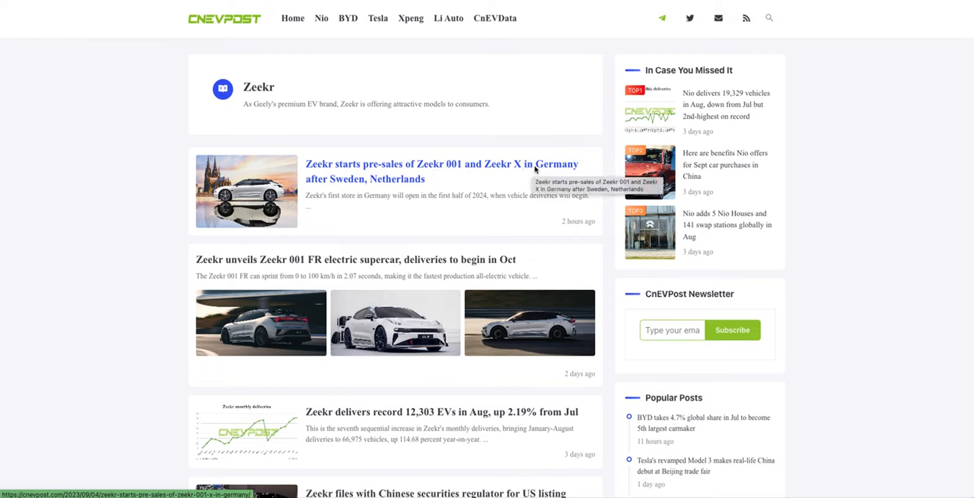
mouse_move(409, 194)
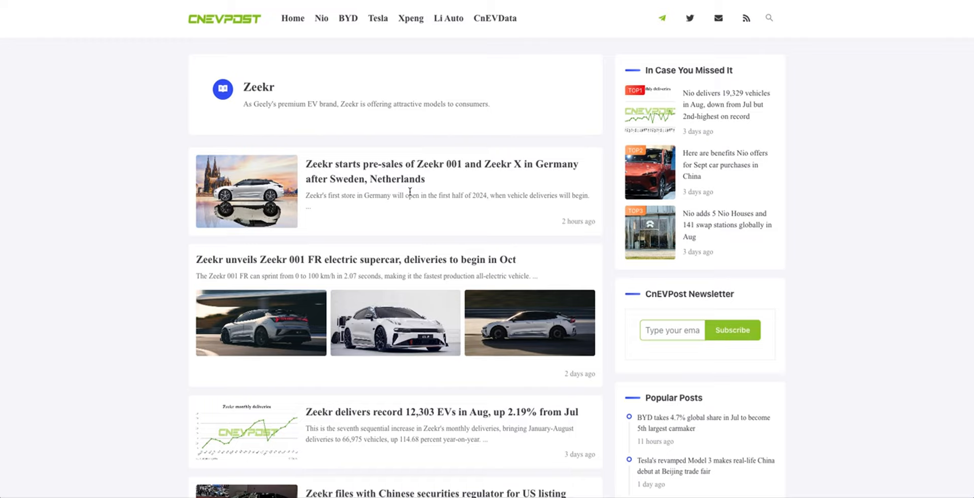
mouse_move(428, 204)
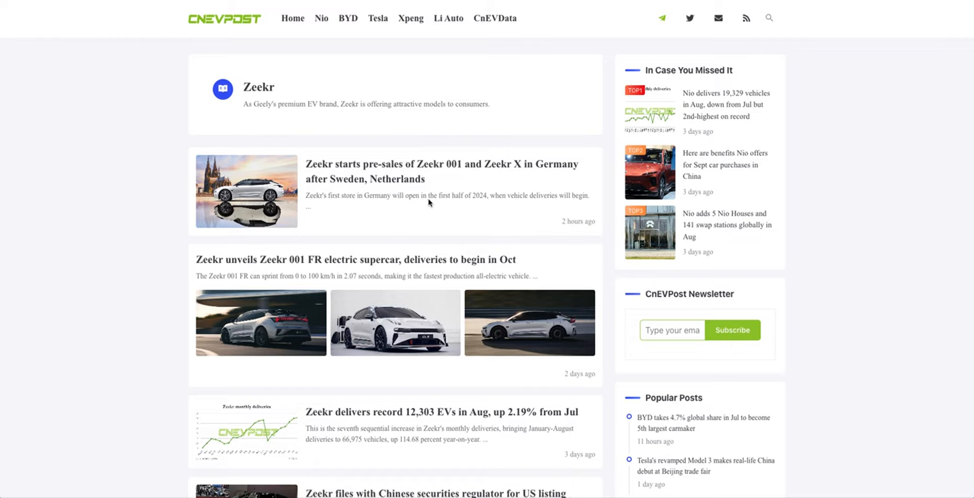
mouse_move(468, 89)
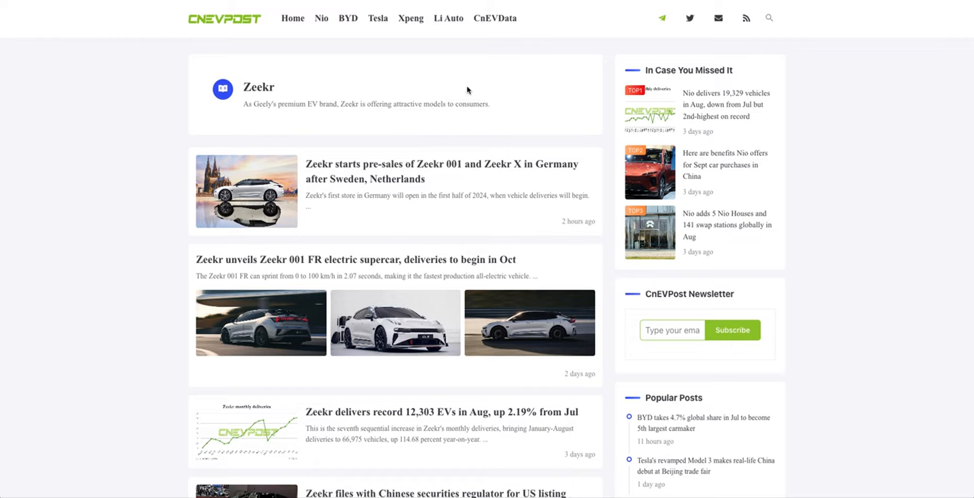
- Open the 'Zeekr delivers record 12,303 EVs in Aug' article and inspect its monthly deliveries chart
left_click(354, 260)
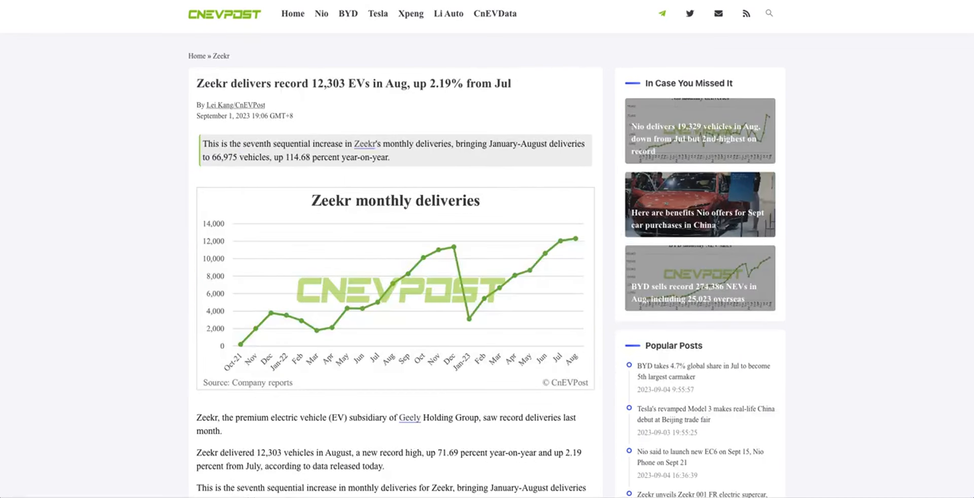
scroll("down", 3)
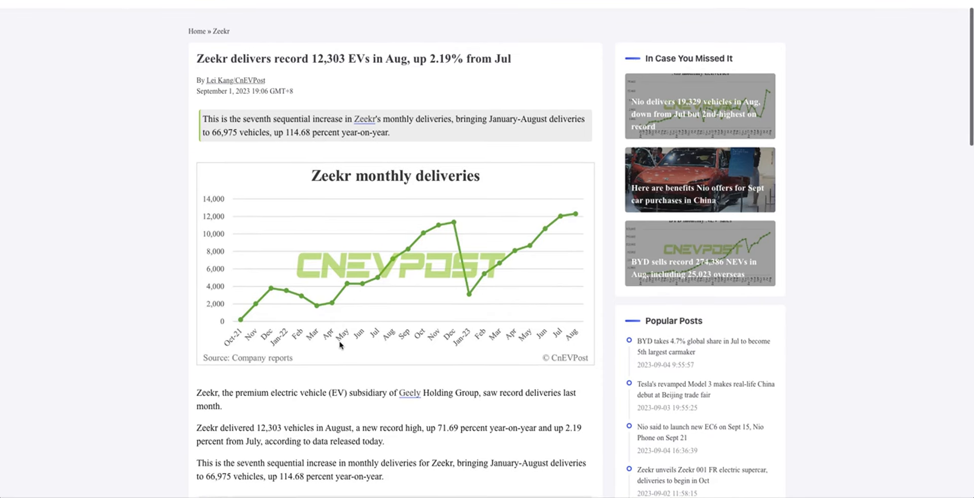
mouse_move(296, 312)
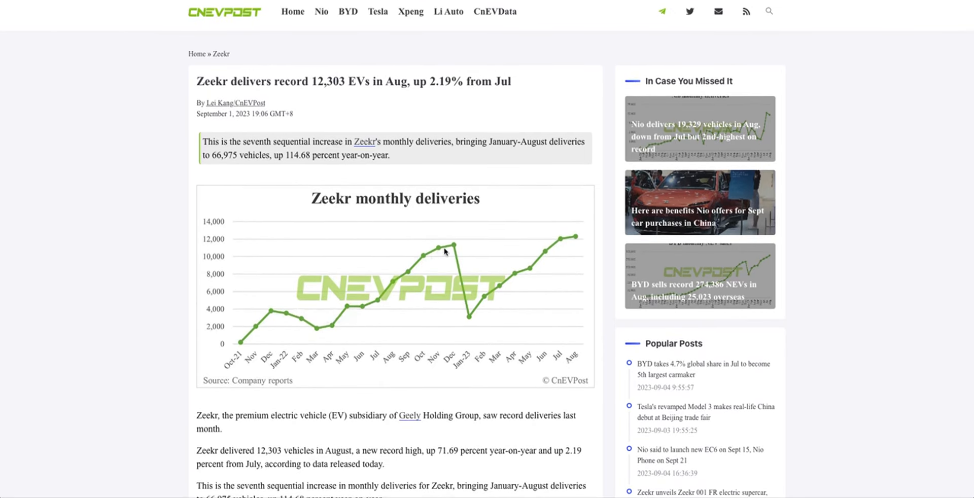
mouse_move(473, 330)
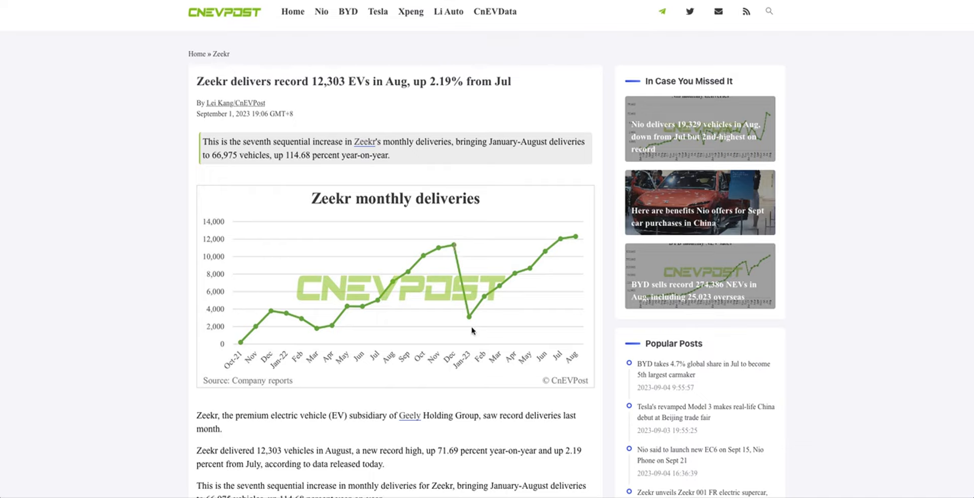
mouse_move(577, 242)
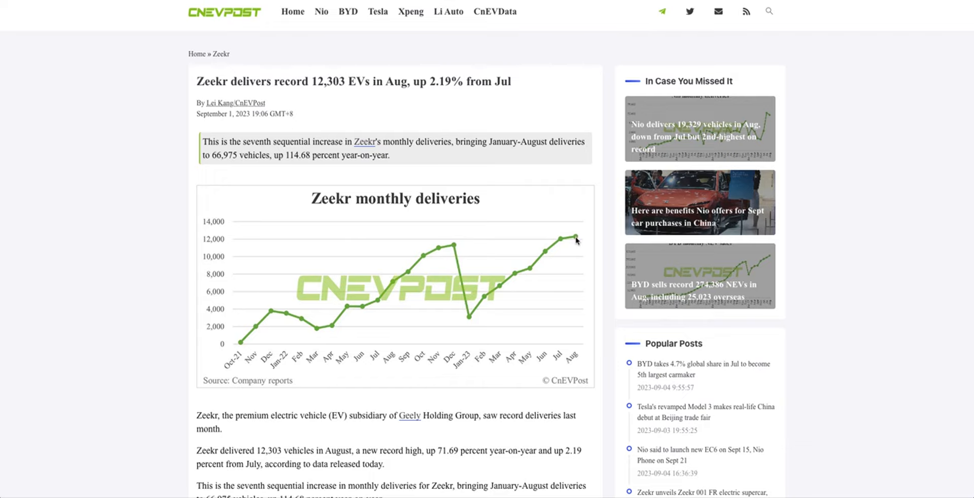
mouse_move(461, 247)
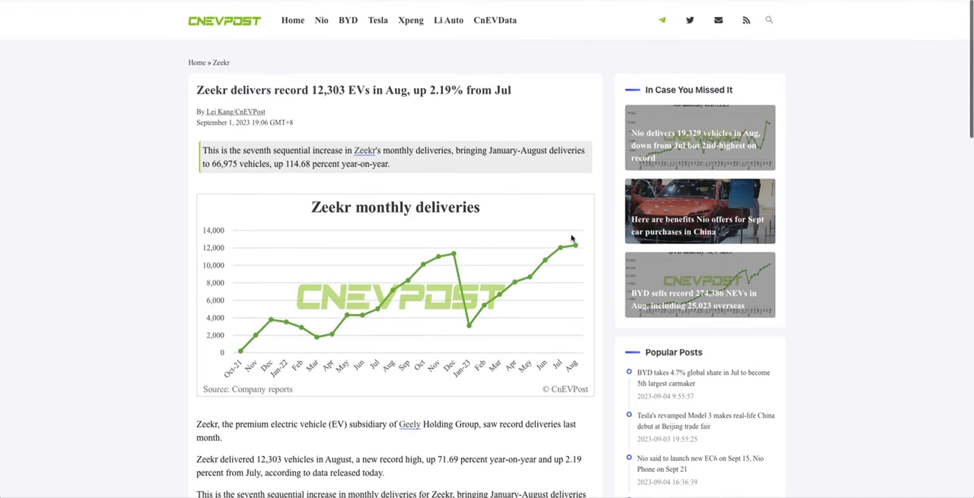
left_click_drag(310, 89, 390, 89)
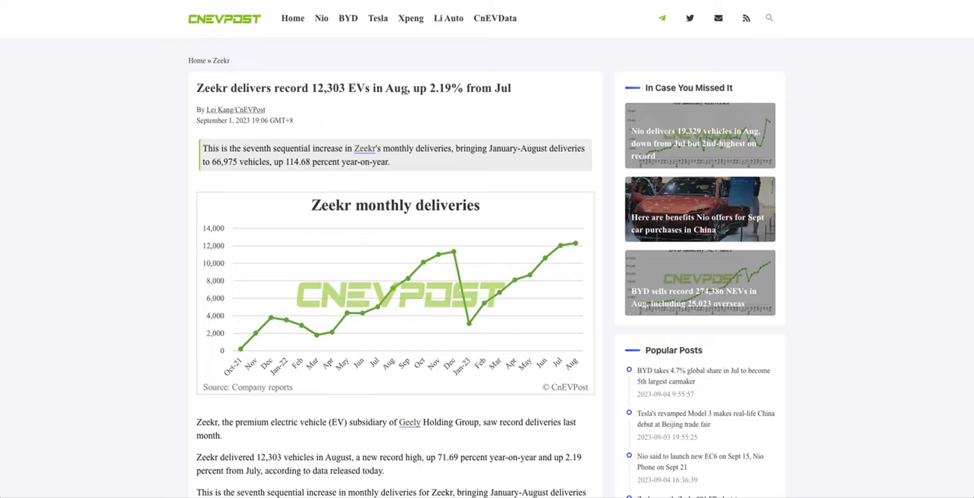
mouse_move(486, 88)
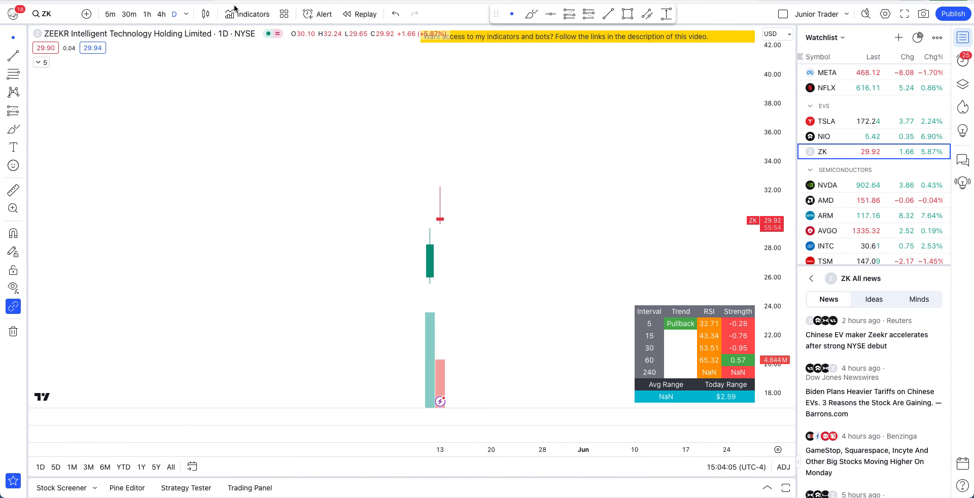
mouse_move(329, 246)
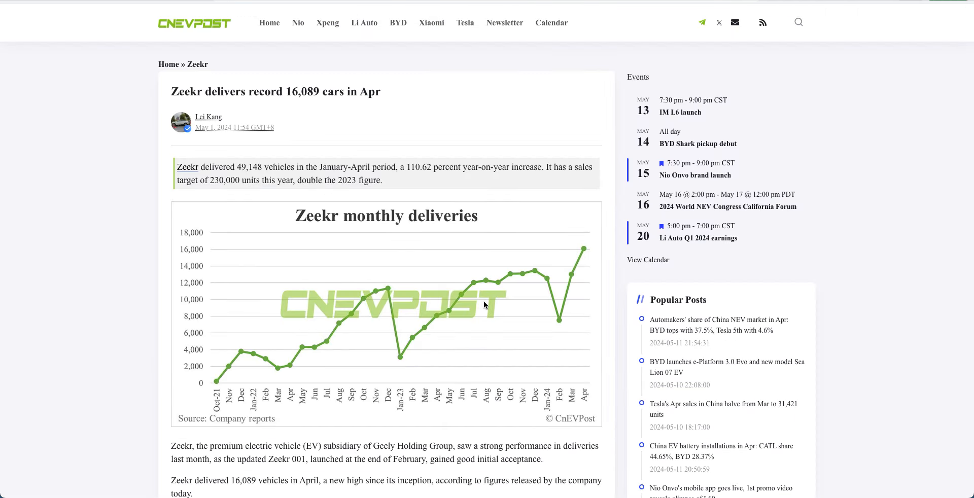
mouse_move(463, 358)
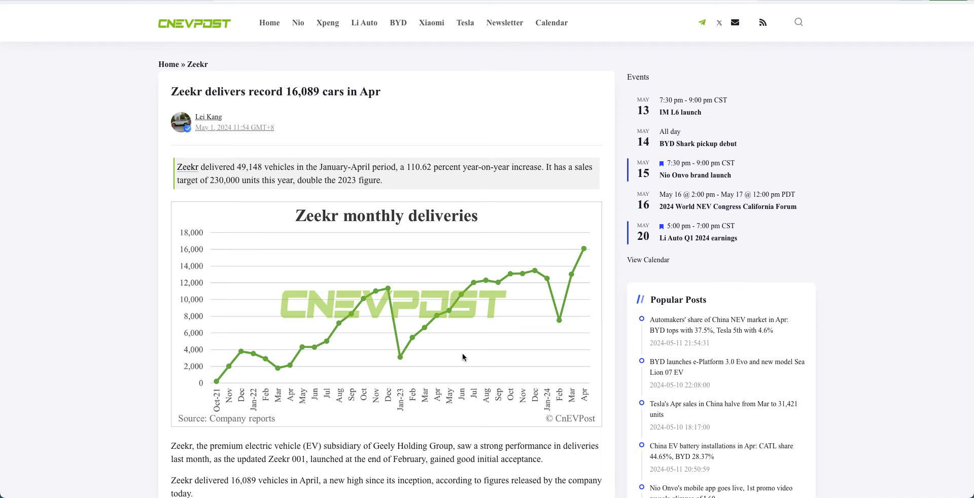
mouse_move(811, 58)
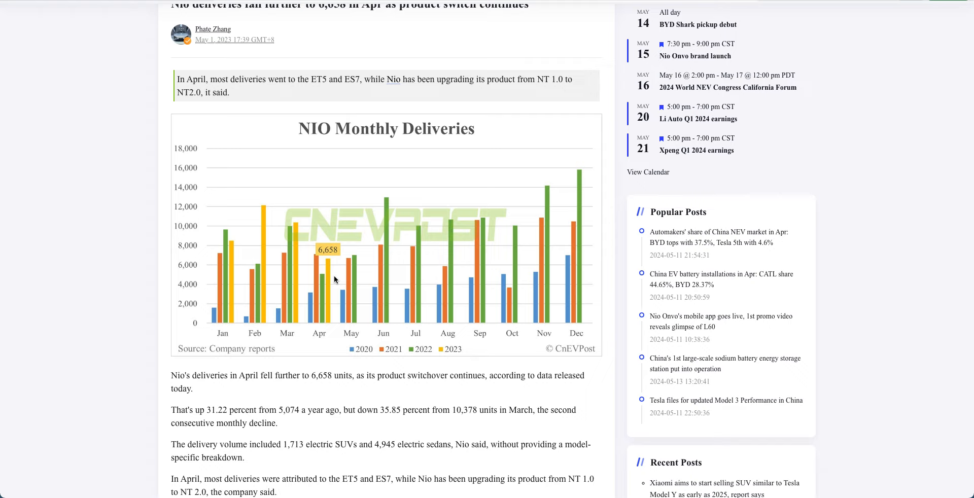
mouse_move(531, 212)
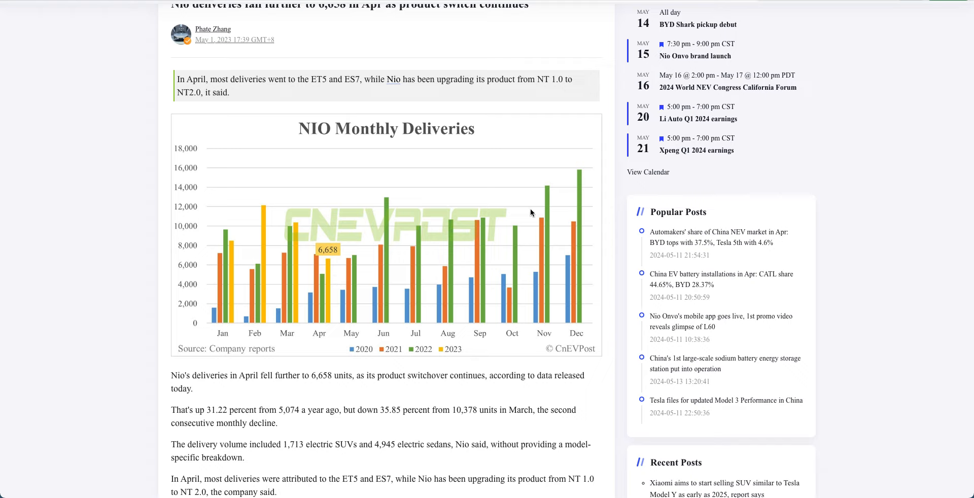
mouse_move(313, 225)
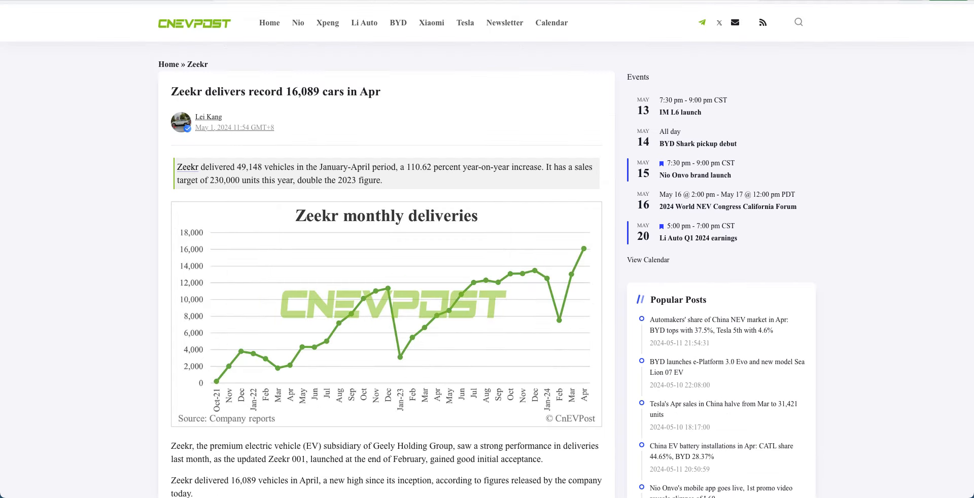
mouse_move(523, 274)
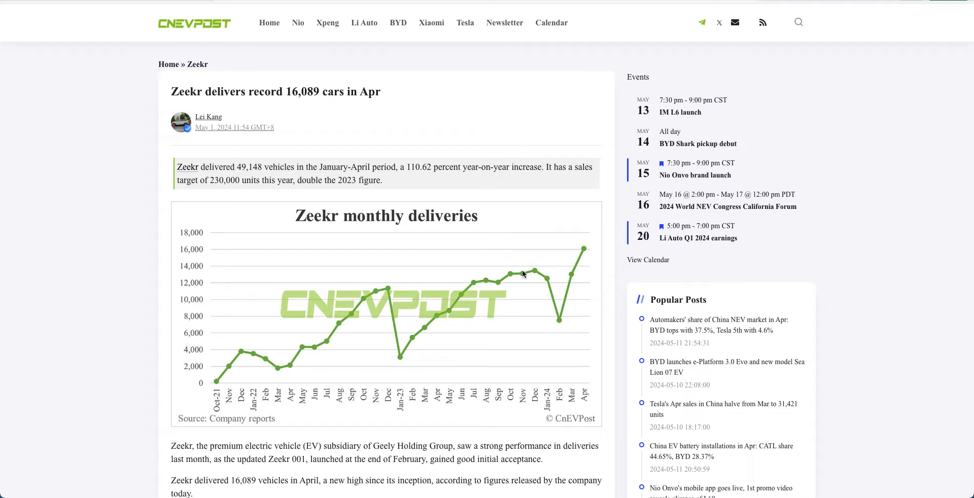
mouse_move(520, 277)
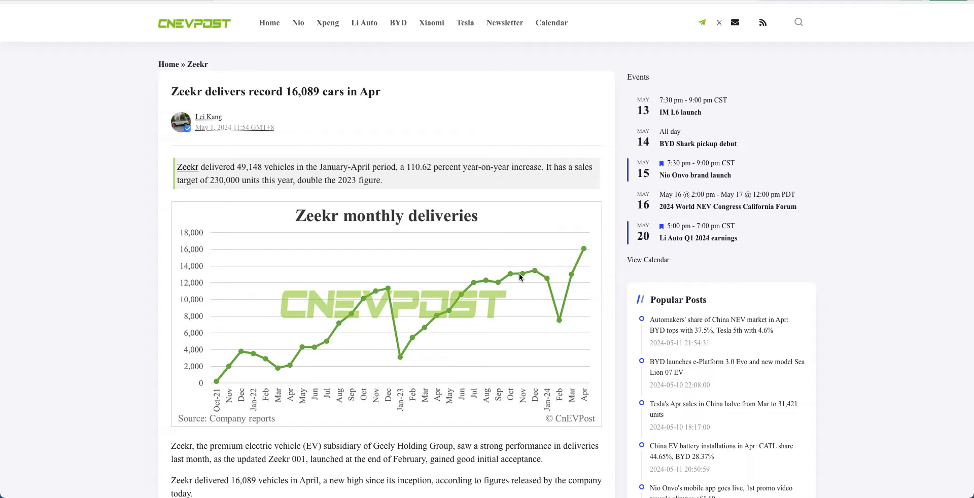
mouse_move(587, 253)
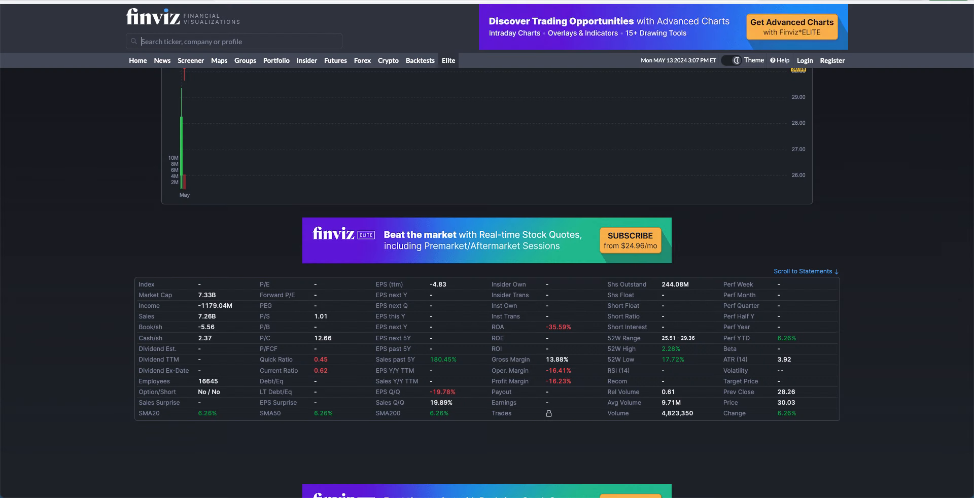
mouse_move(529, 357)
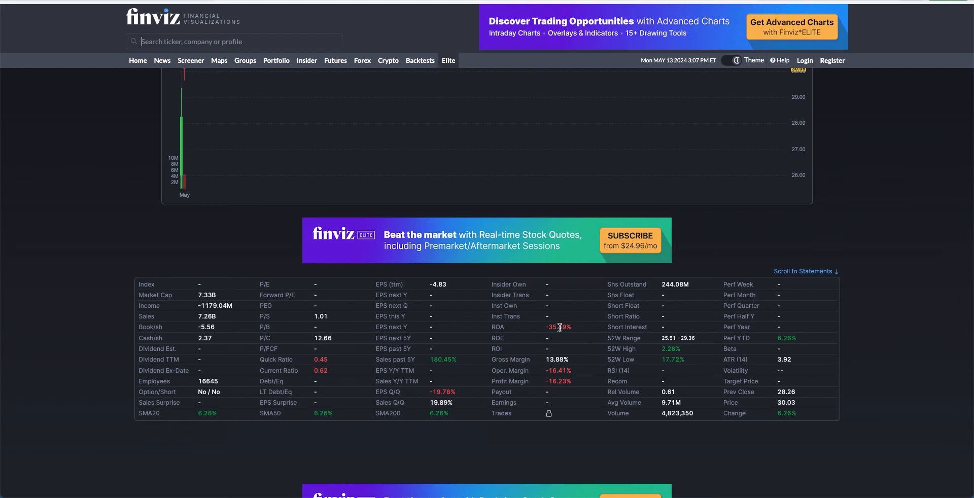
mouse_move(642, 318)
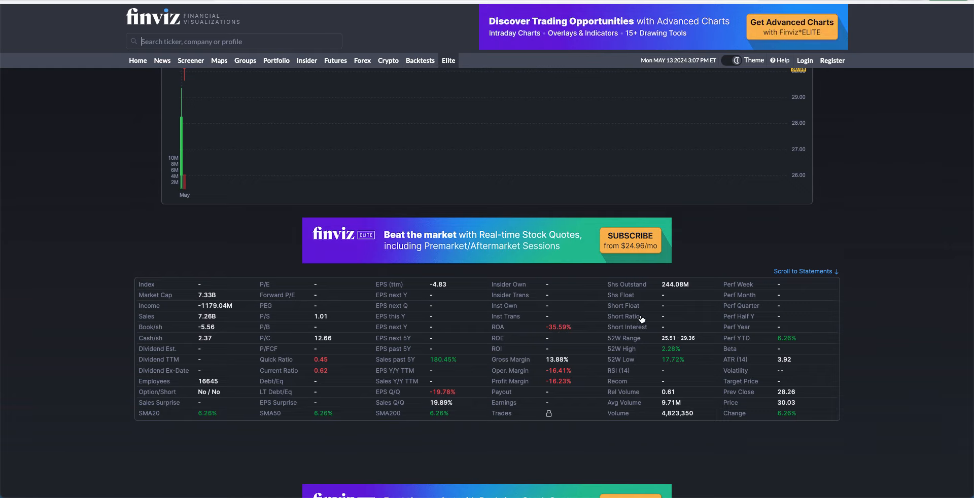
mouse_move(660, 286)
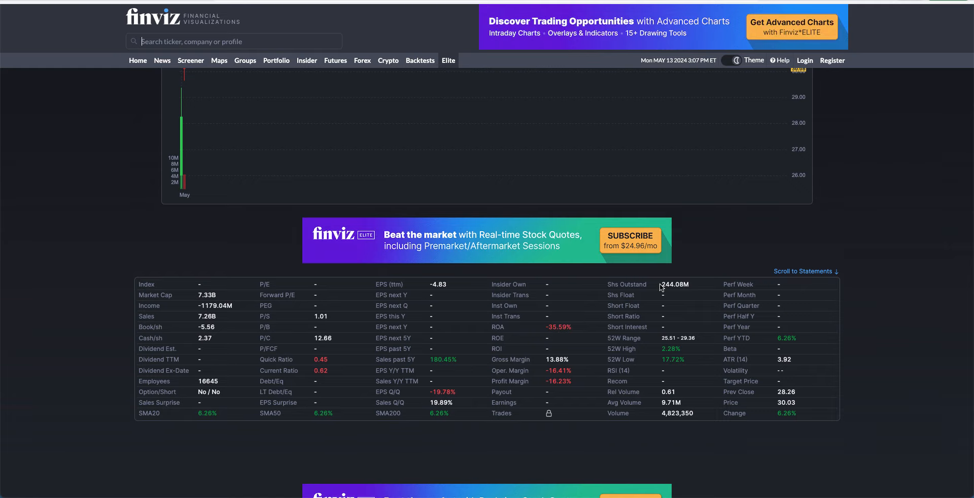
mouse_move(692, 227)
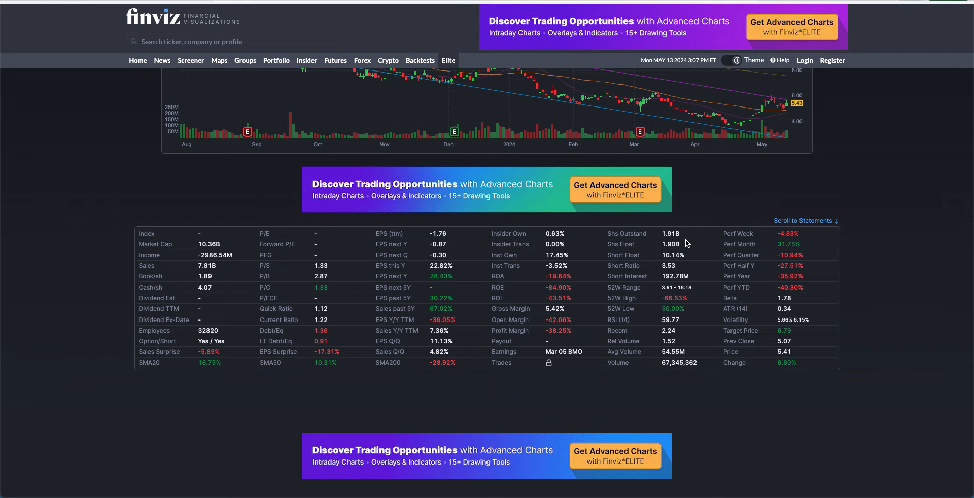
mouse_move(579, 246)
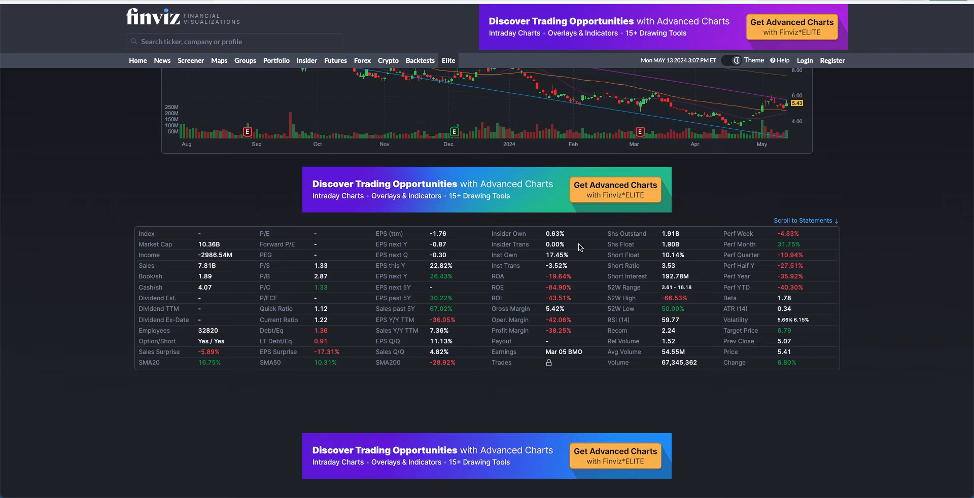
mouse_move(90, 244)
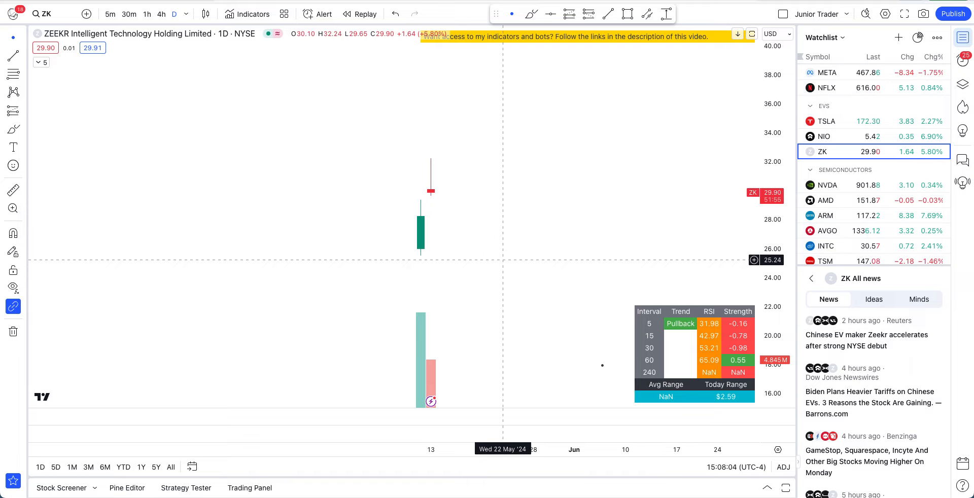
- Scroll through the ZK All news headlines in TradingView's right sidebar
scroll("down", 3)
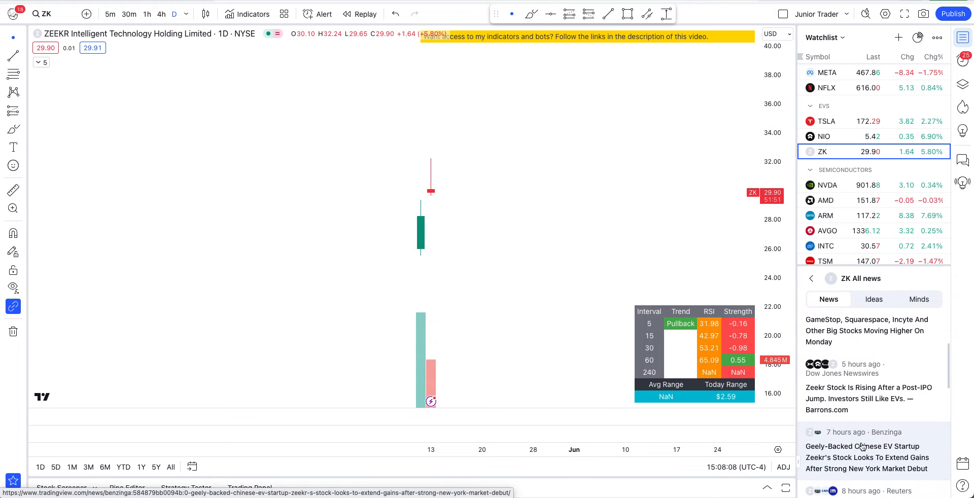
scroll("down", 3)
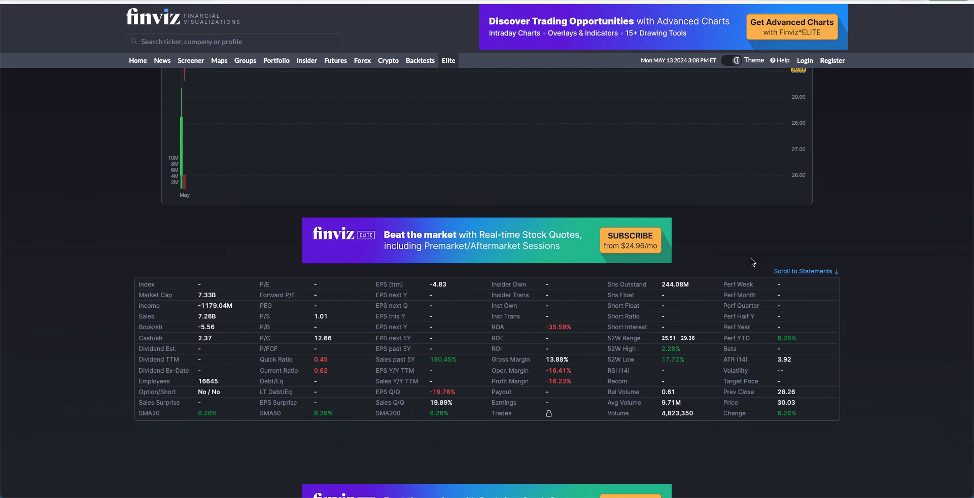
mouse_move(691, 281)
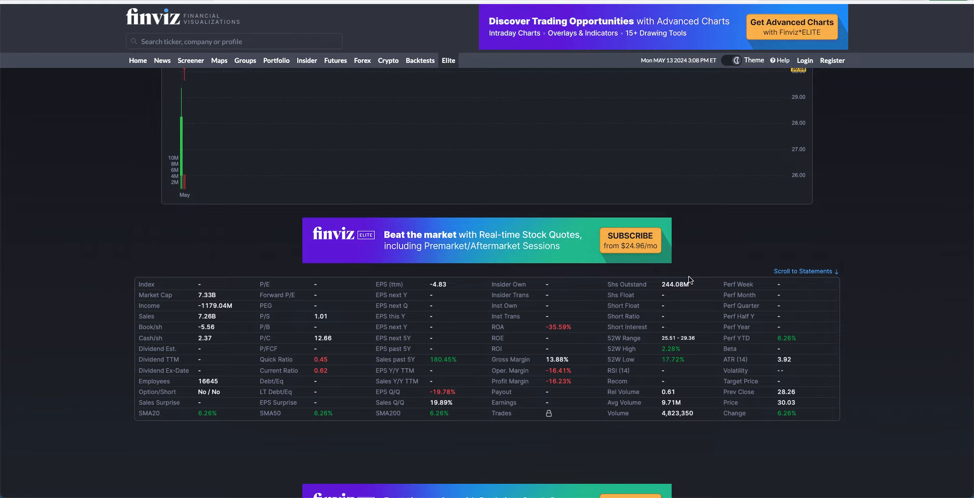
mouse_move(259, 167)
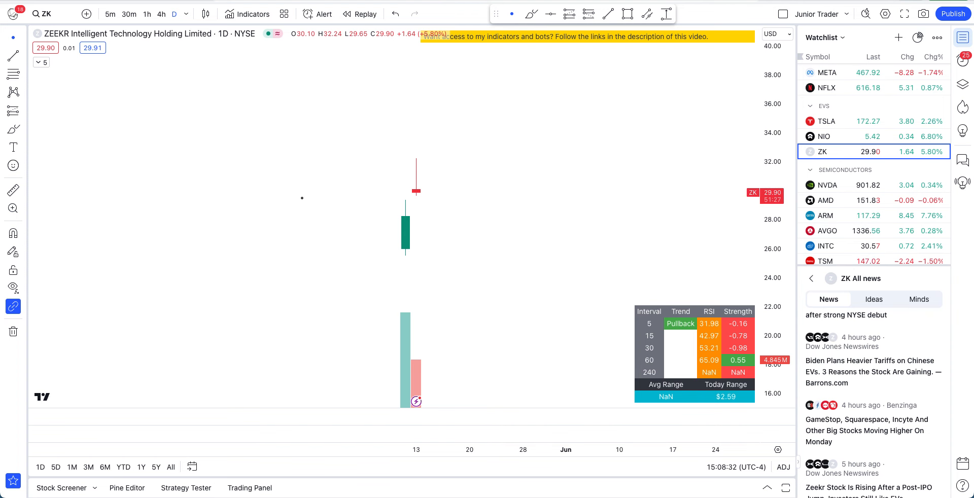
mouse_move(306, 223)
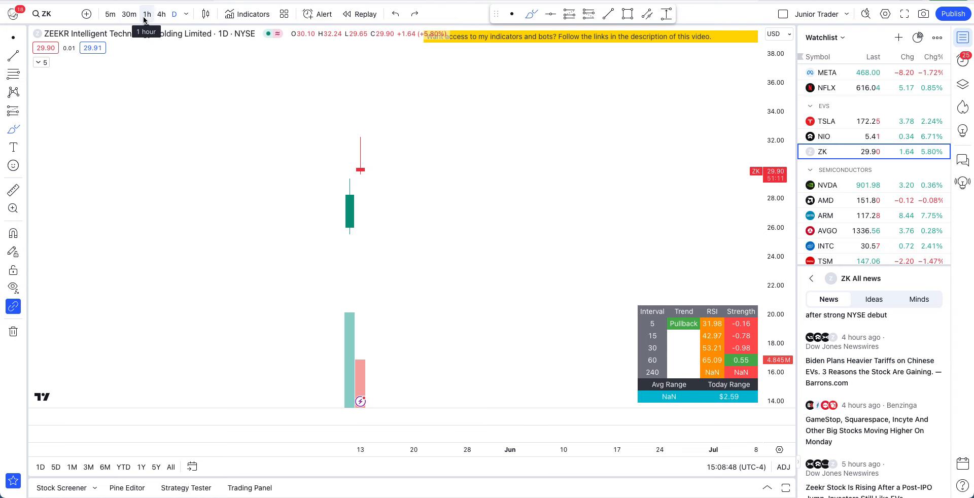
- Switch ZK to hourly candles and draw a rising trendline under the post-IPO rally lows
left_click(146, 14)
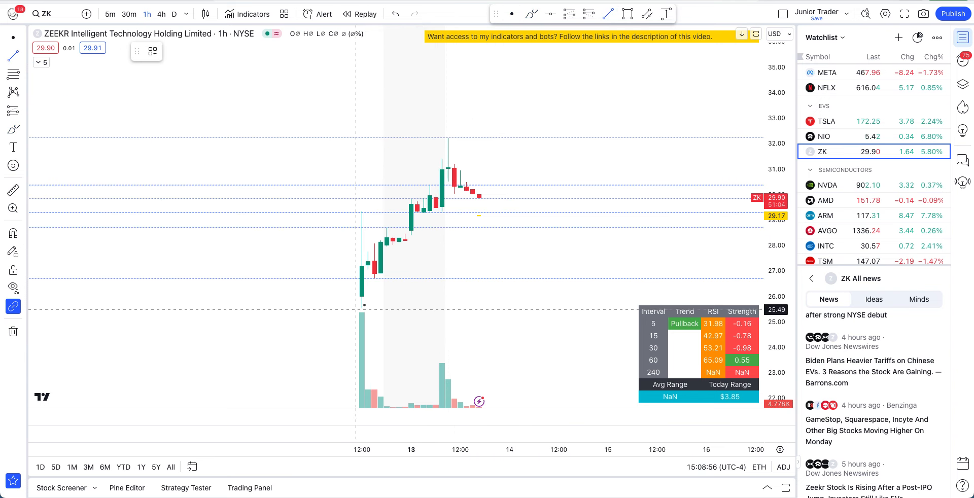
left_click_drag(354, 305, 490, 156)
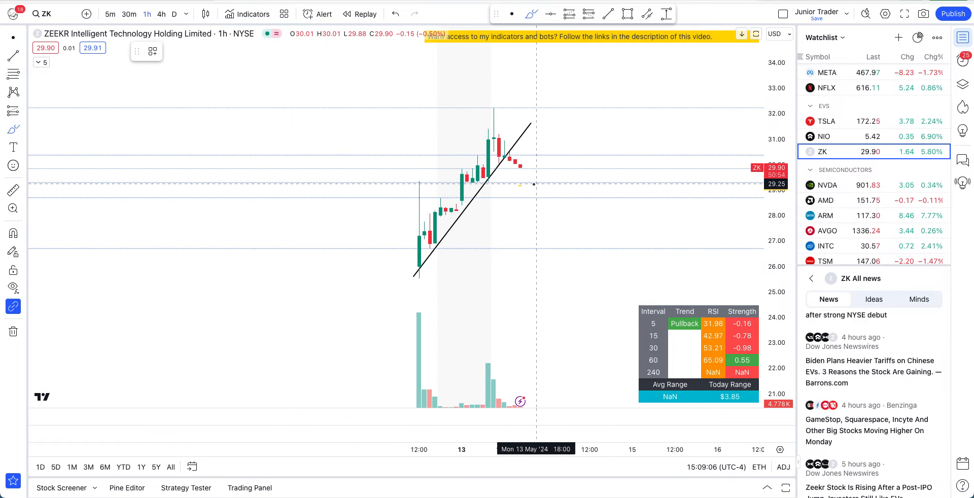
mouse_move(526, 155)
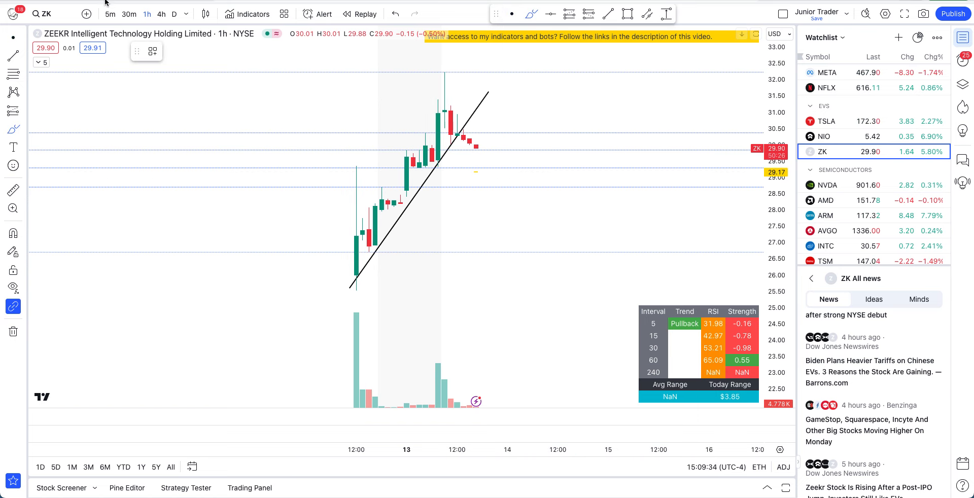
- Change the ZK chart interval to 5-minute candles
left_click(110, 13)
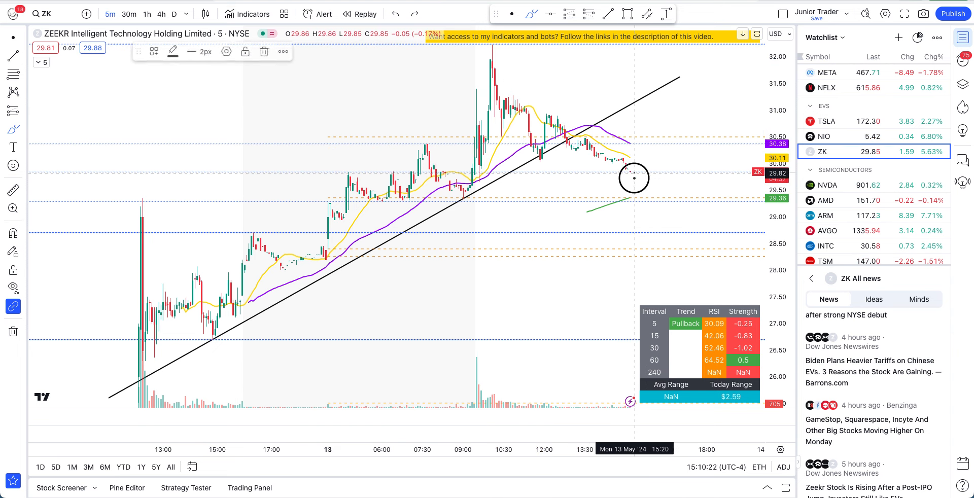
left_click_drag(627, 189, 699, 160)
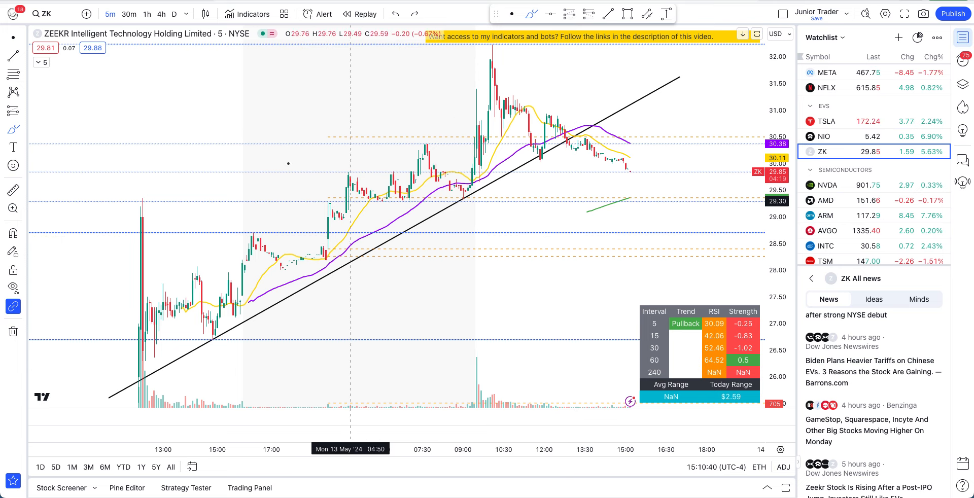
mouse_move(287, 163)
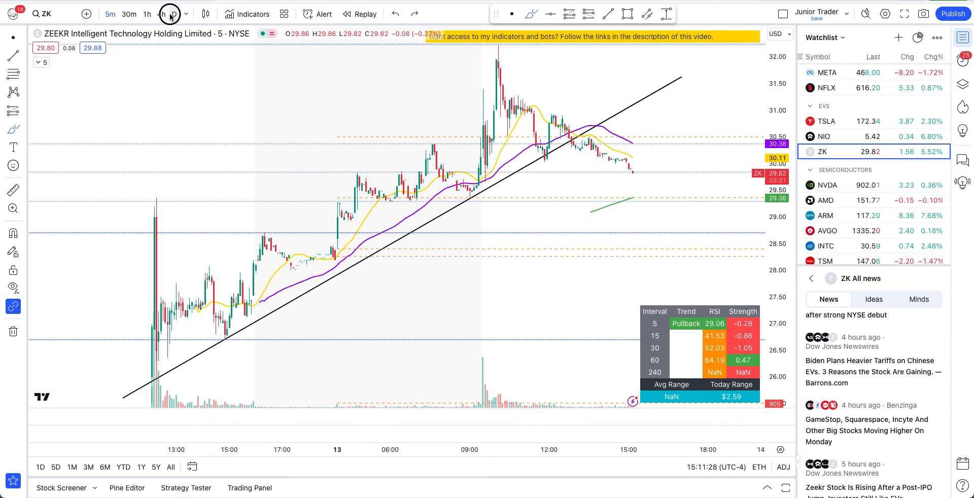
- View ZK on daily candles briefly, then return to the hourly chart with the trendline
left_click(174, 13)
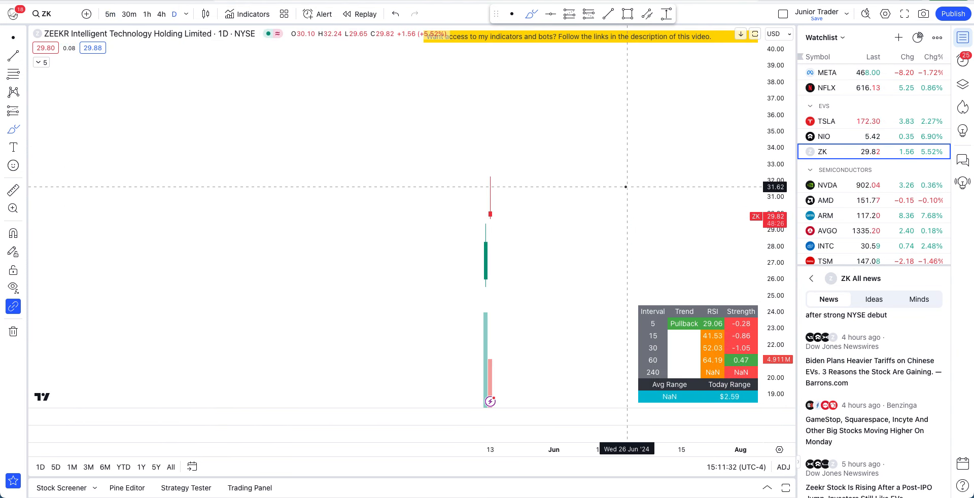
left_click(147, 14)
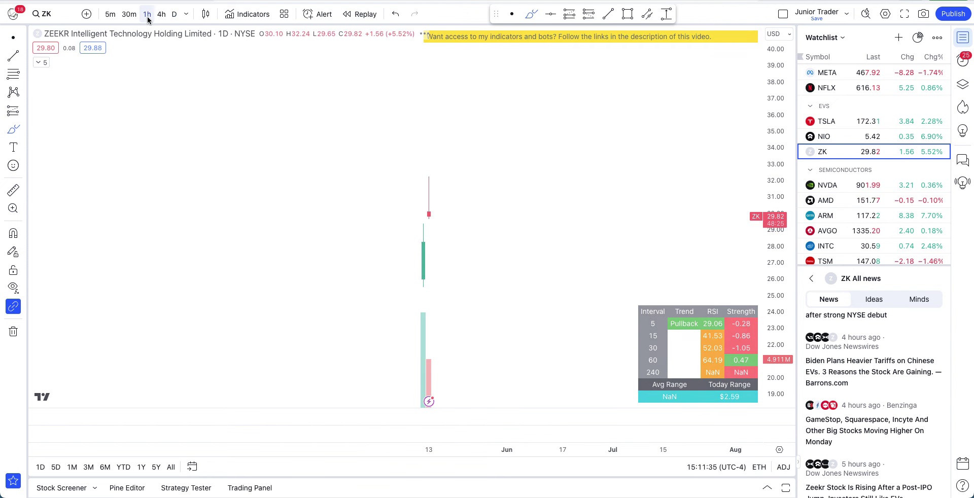
left_click(146, 14)
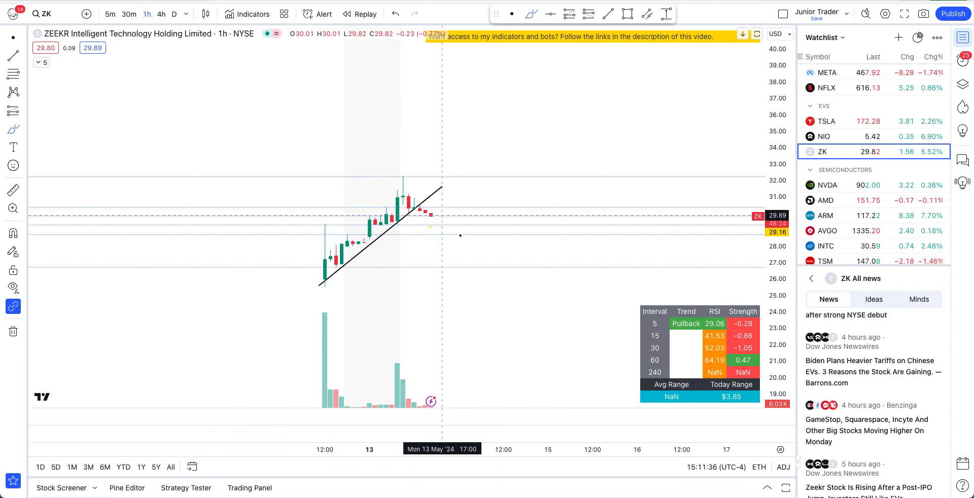
mouse_move(480, 298)
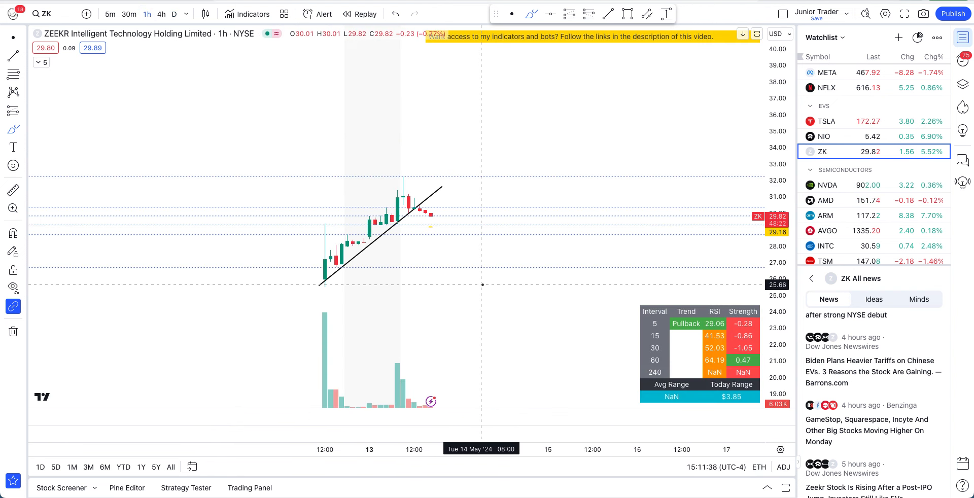